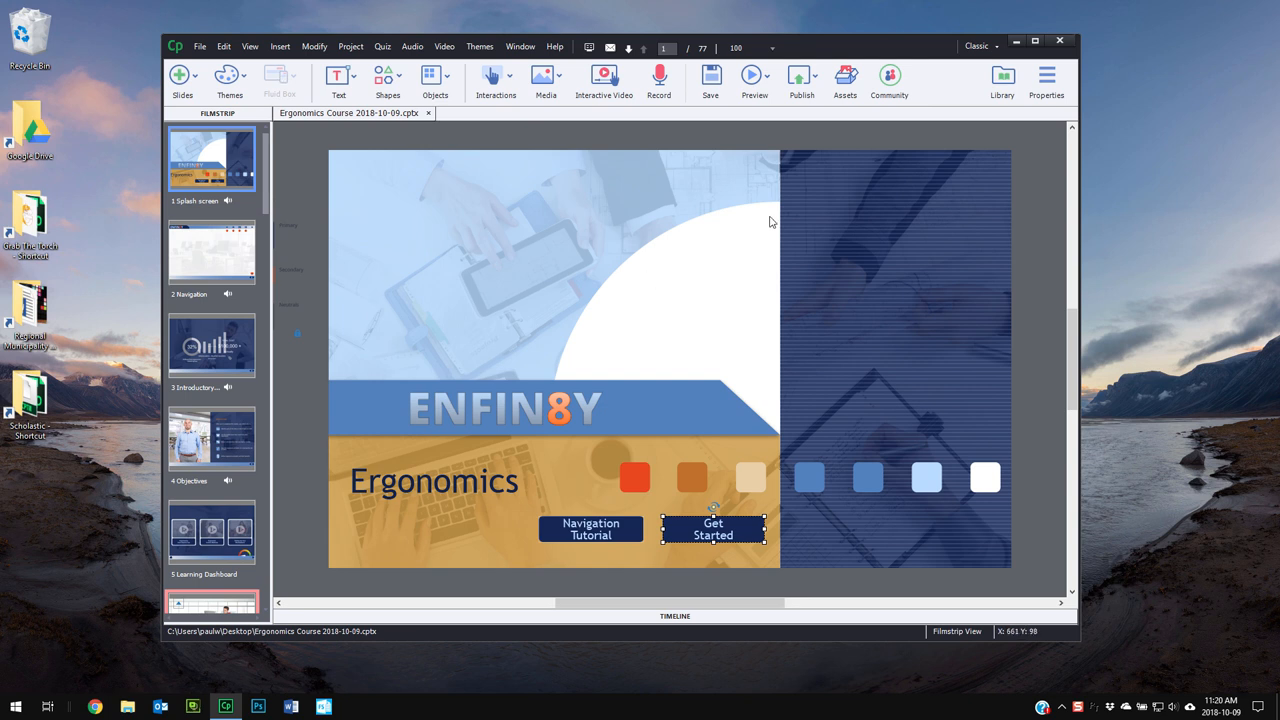
Step: Save the project to the Desktop as 'Ergonomics Course 2018-10-09.cptx'
click(710, 80)
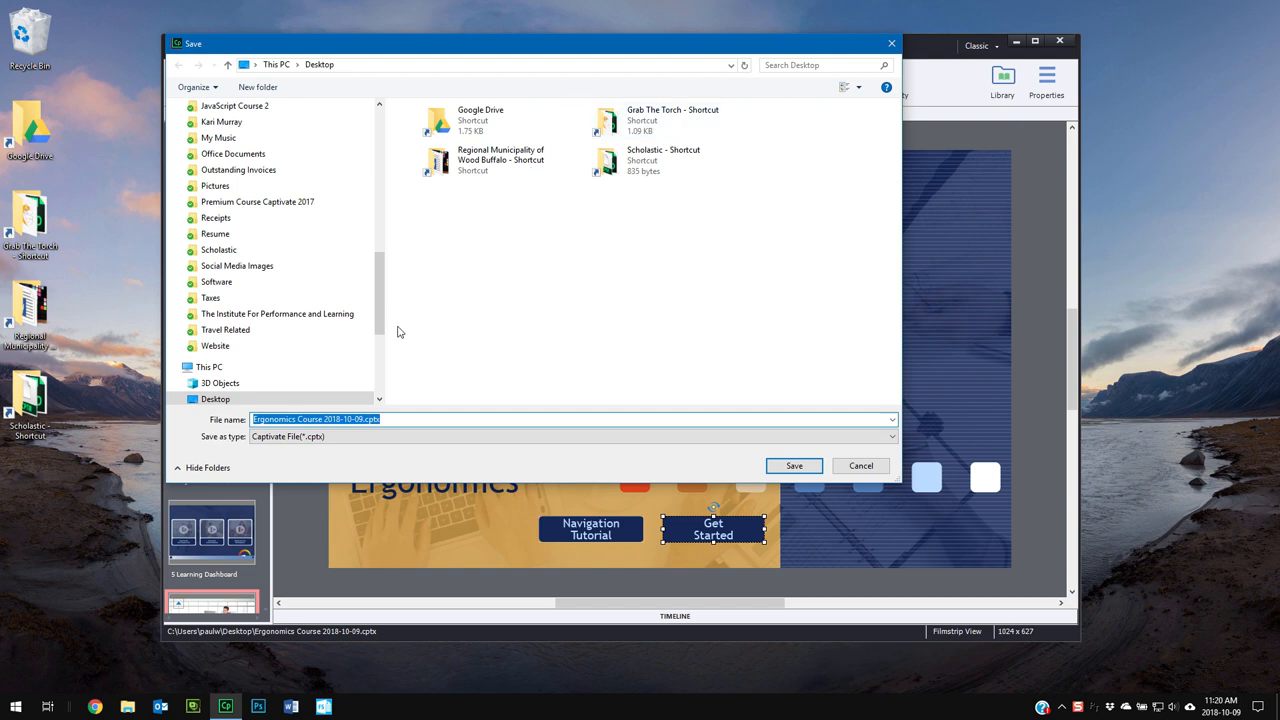
click(396, 420)
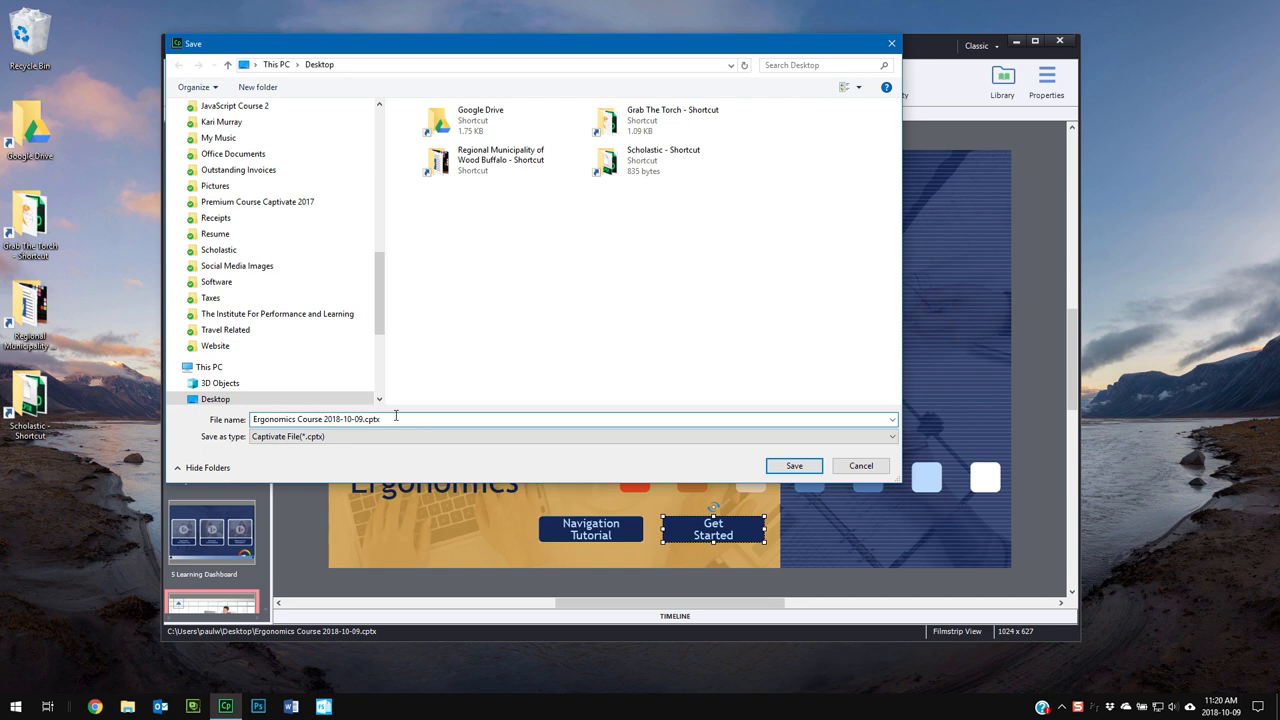
mouse_move(392, 414)
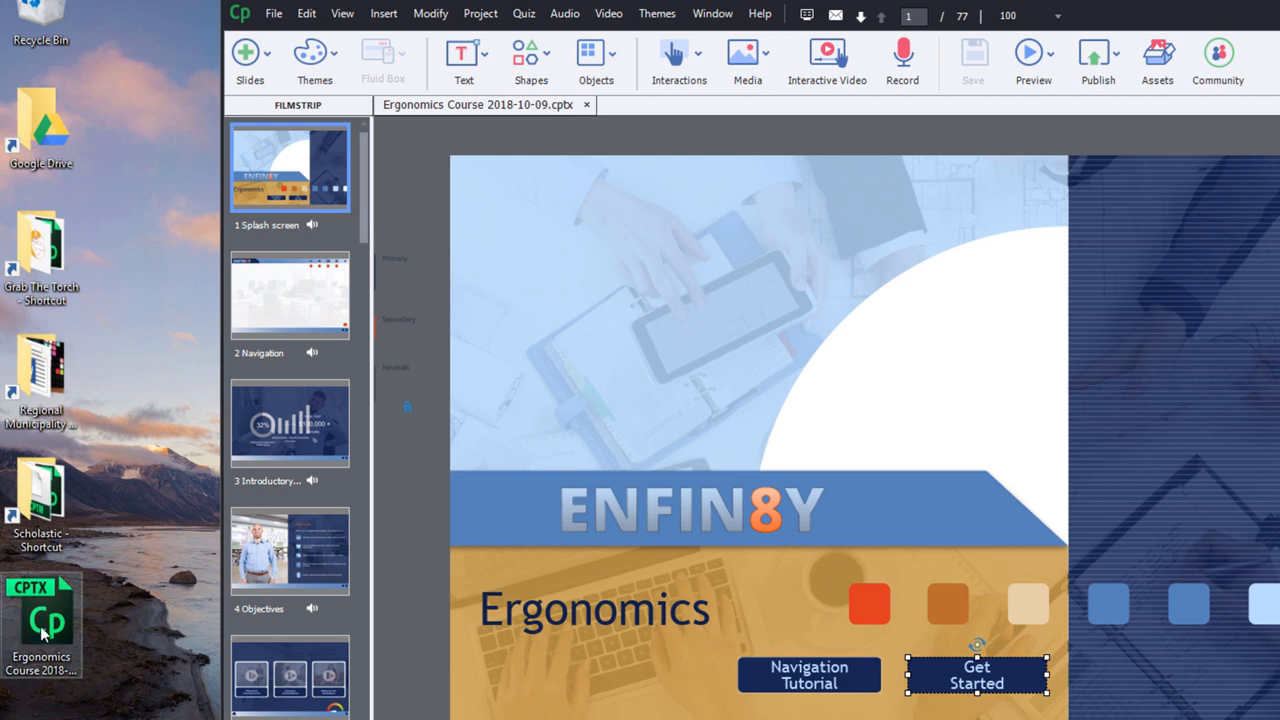
mouse_move(1048, 136)
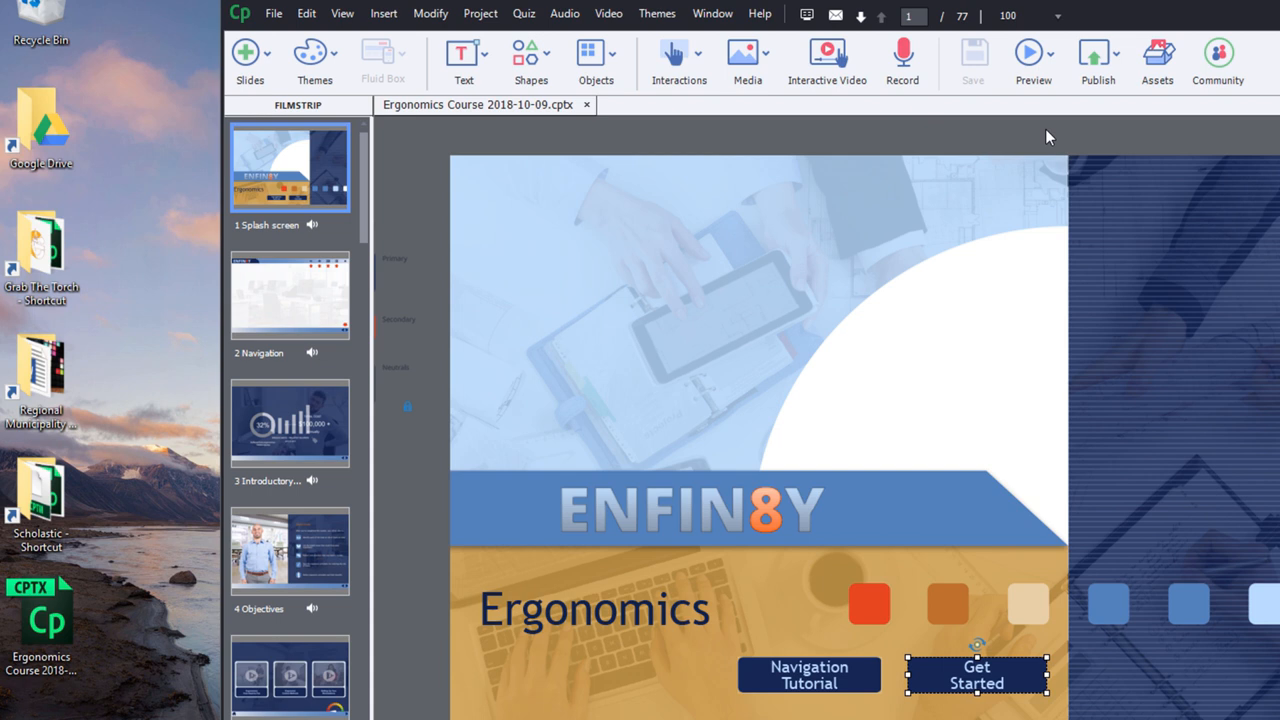
mouse_move(146, 640)
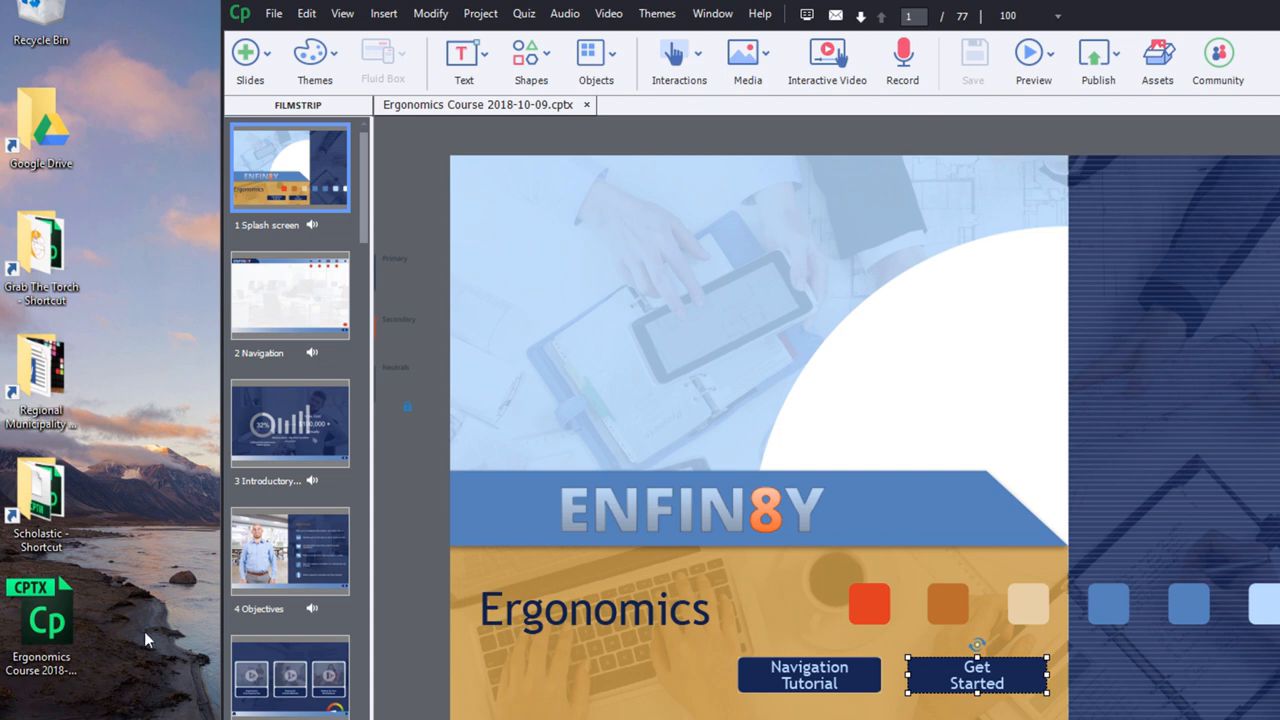
mouse_move(320, 32)
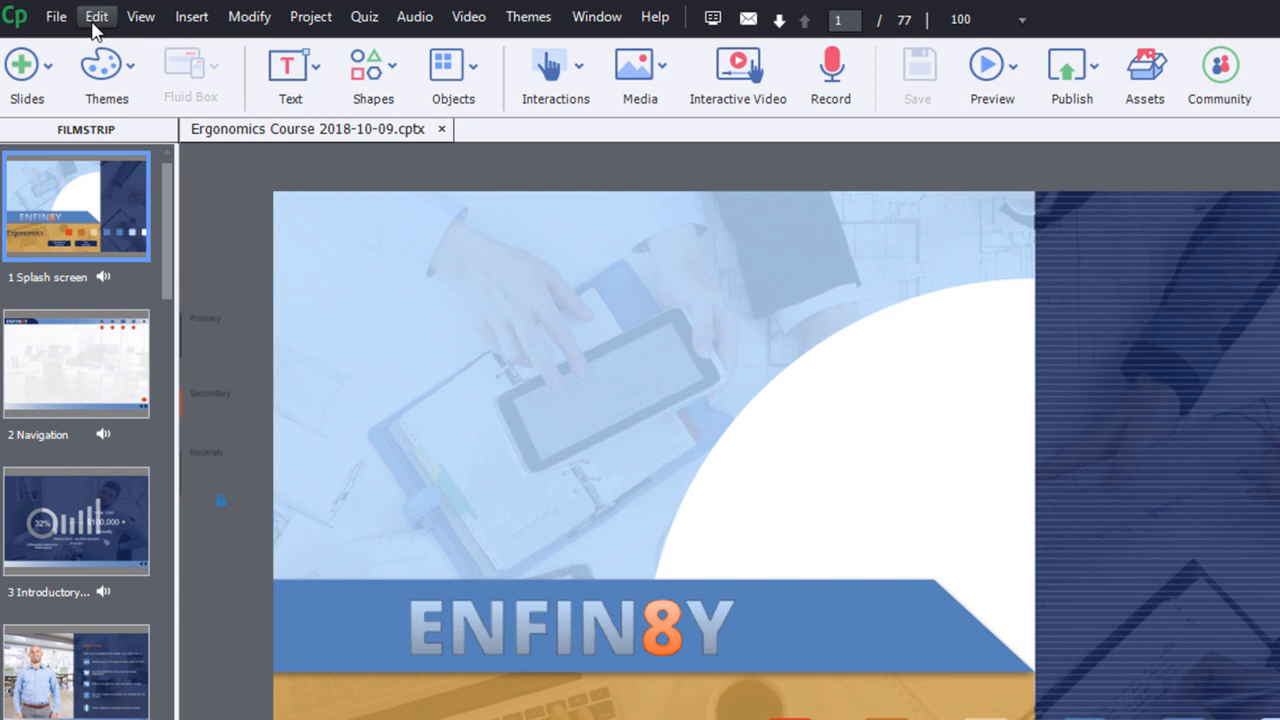
Step: Show the Edit menu with the Preferences entry
click(96, 16)
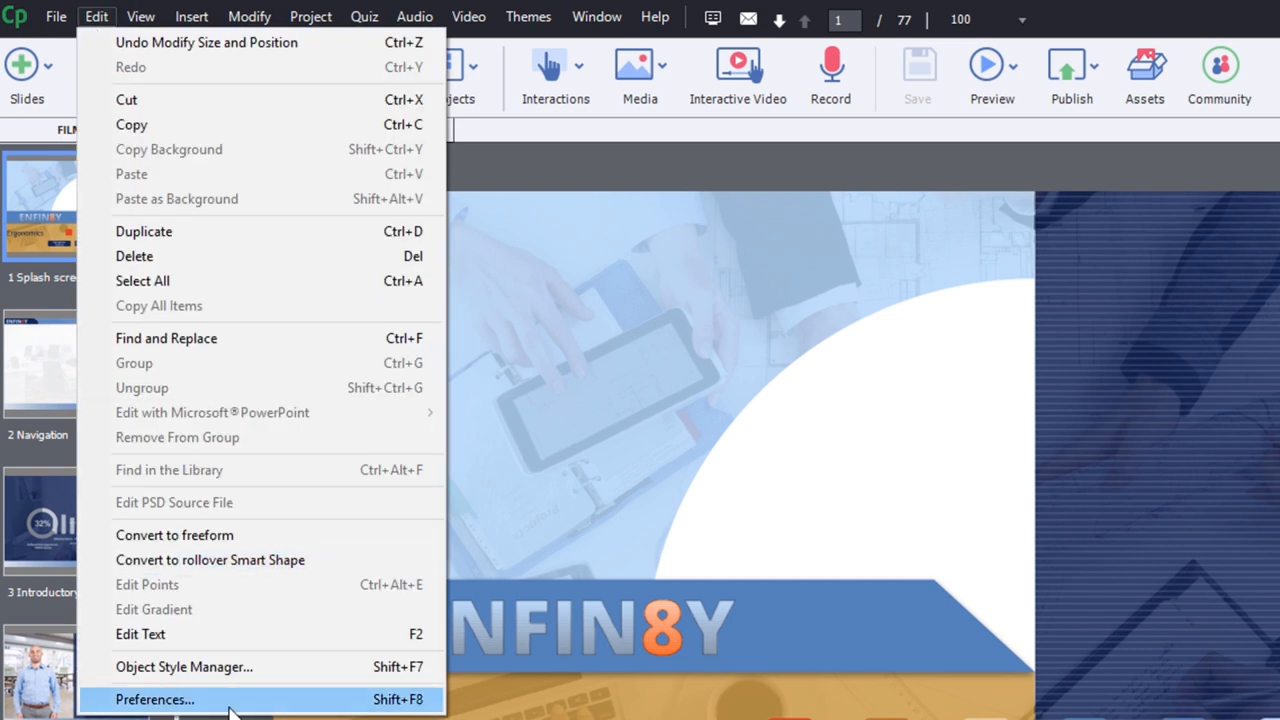
mouse_move(232, 704)
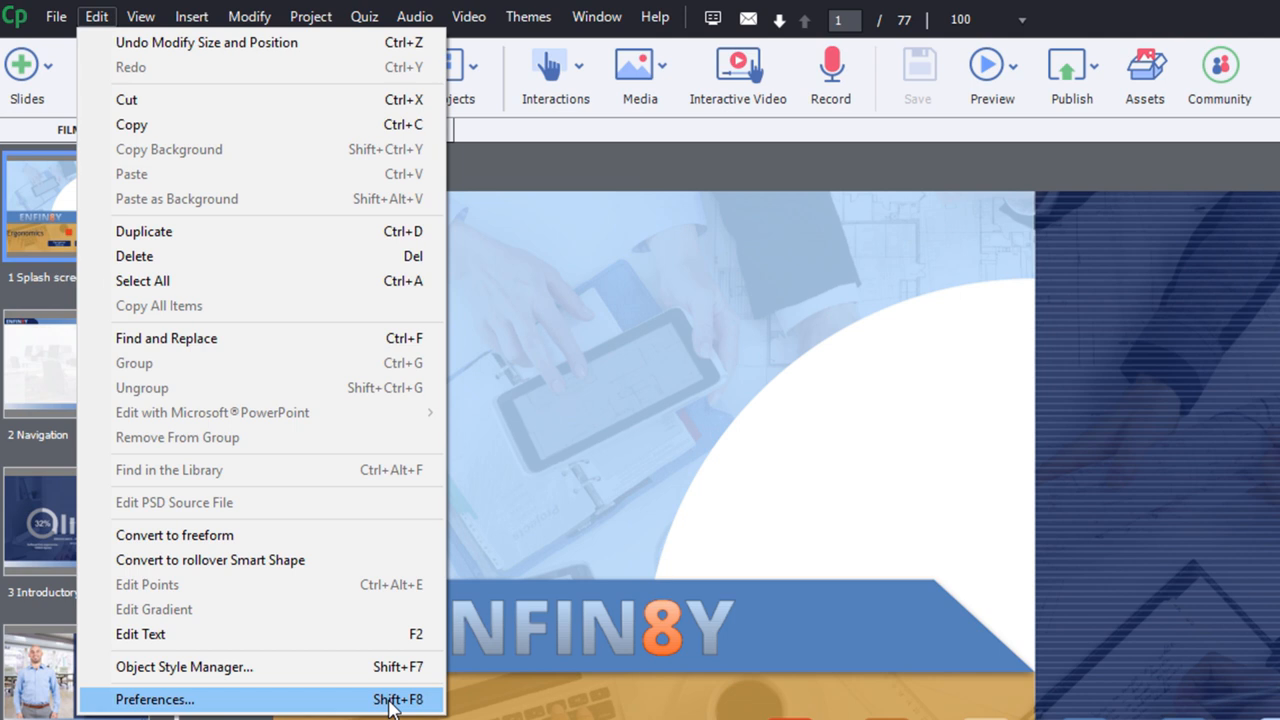
mouse_move(390, 710)
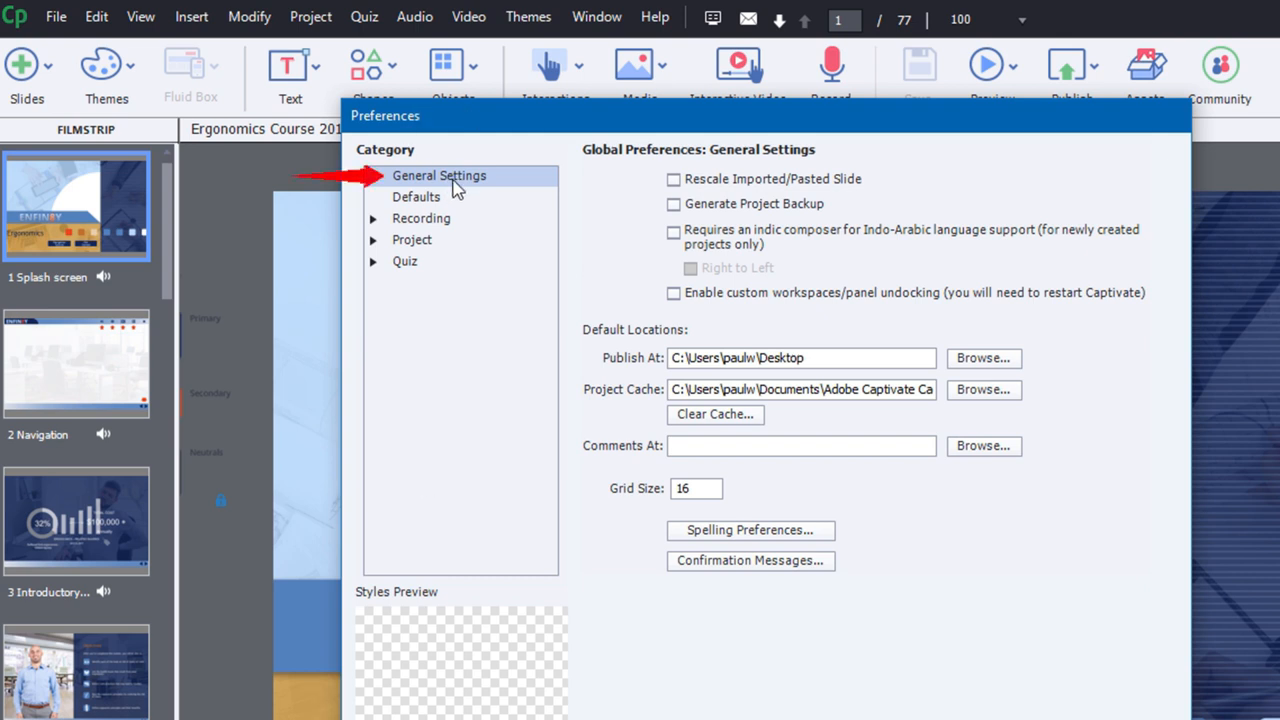
mouse_move(540, 176)
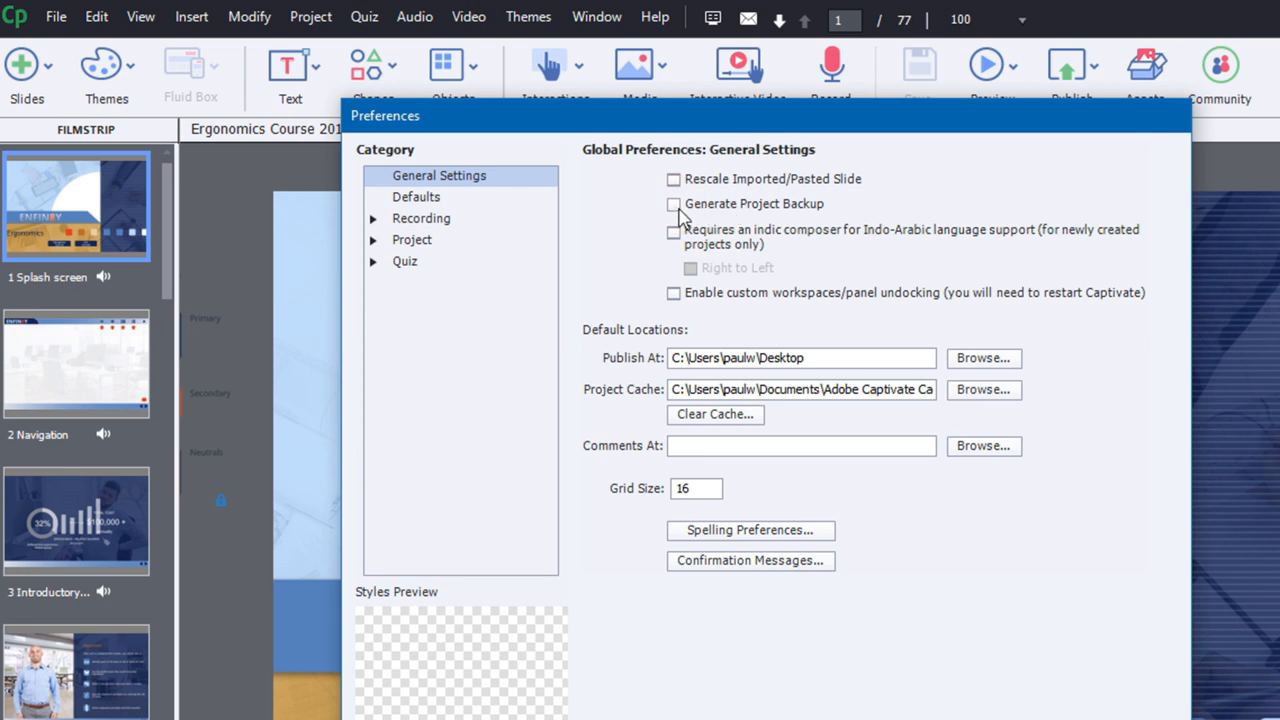
Step: Enable Generate Project Backup in General Settings and confirm with OK
click(672, 204)
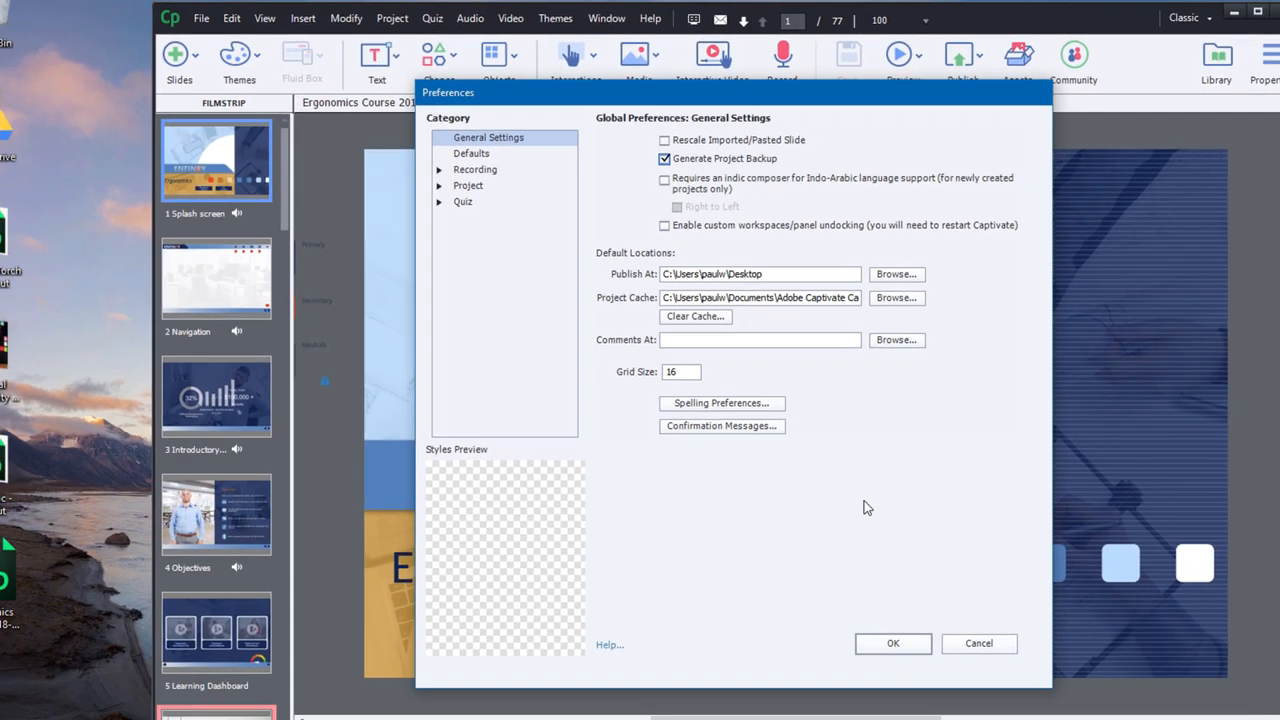
click(892, 644)
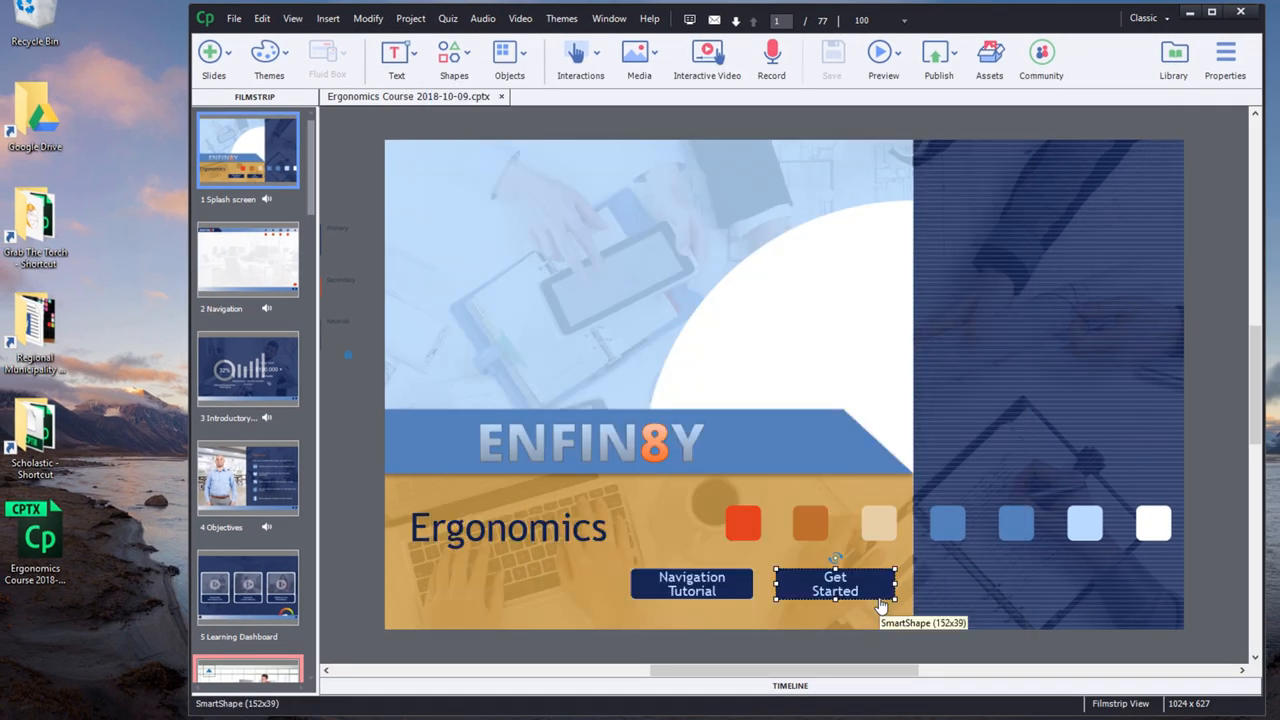
mouse_move(832, 92)
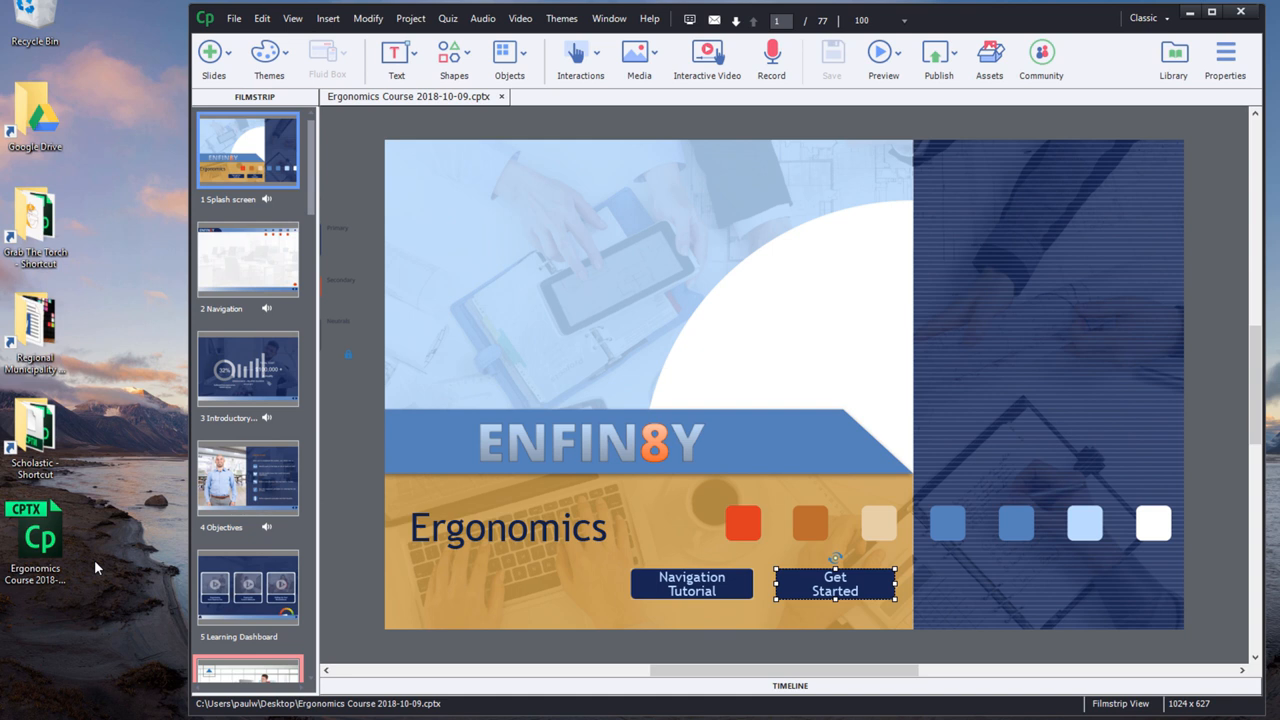
mouse_move(884, 704)
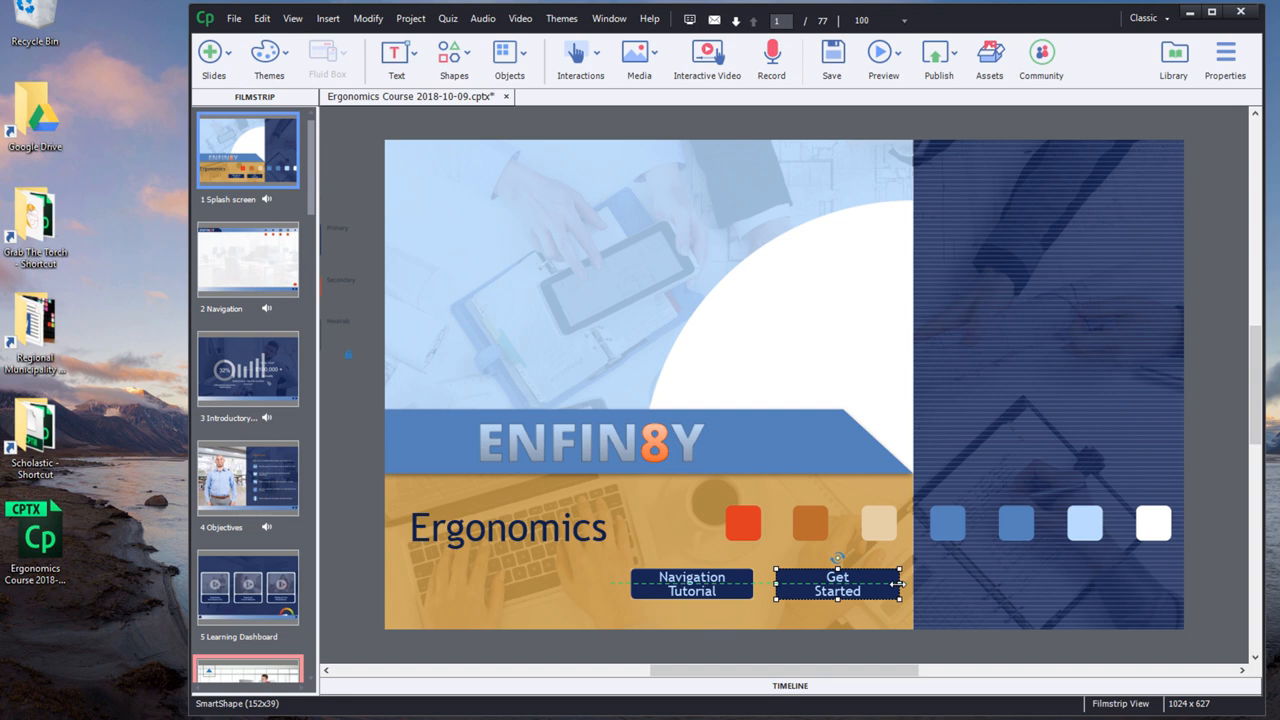
Step: Save the project again so a .bak backup file appears beside it on the Desktop
click(832, 52)
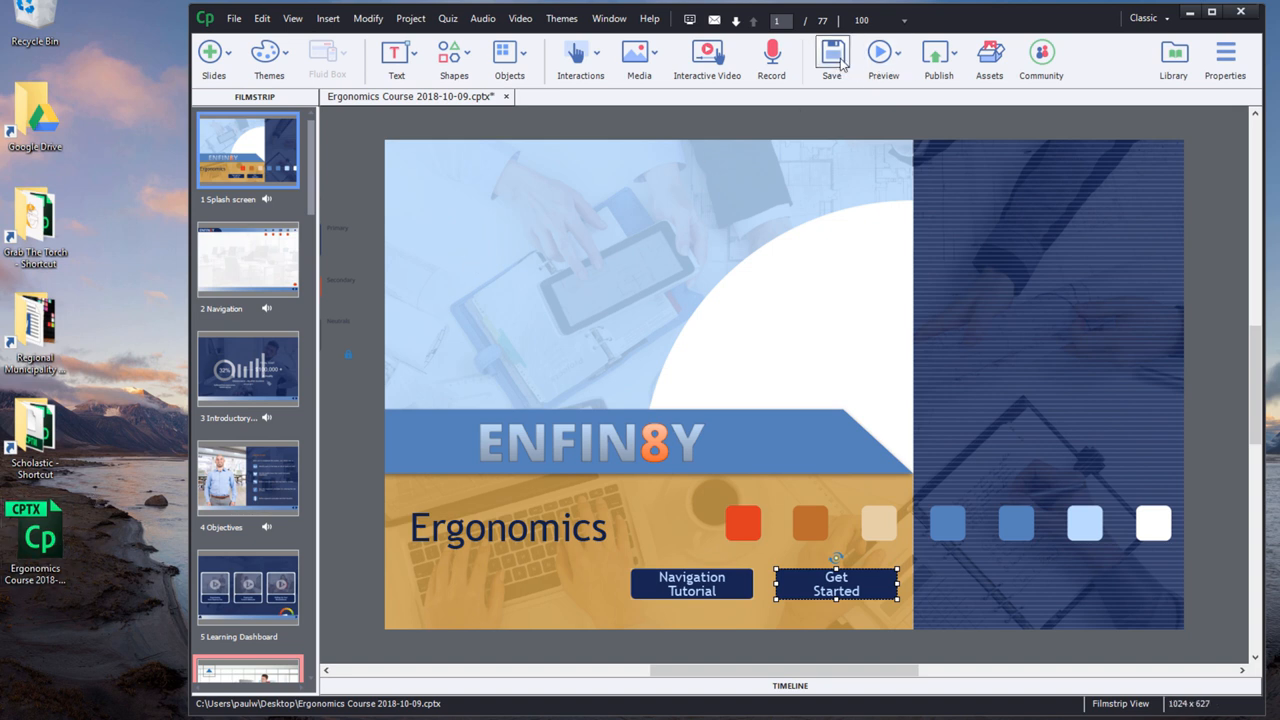
click(832, 52)
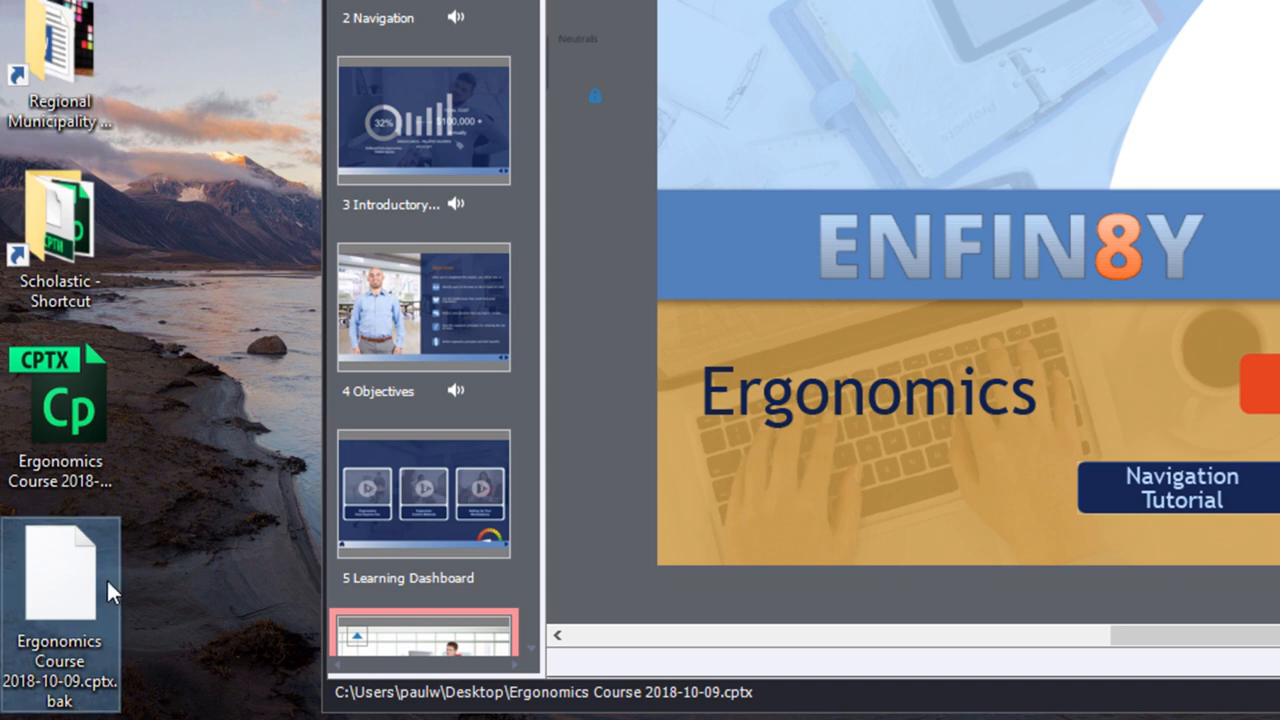
mouse_move(110, 590)
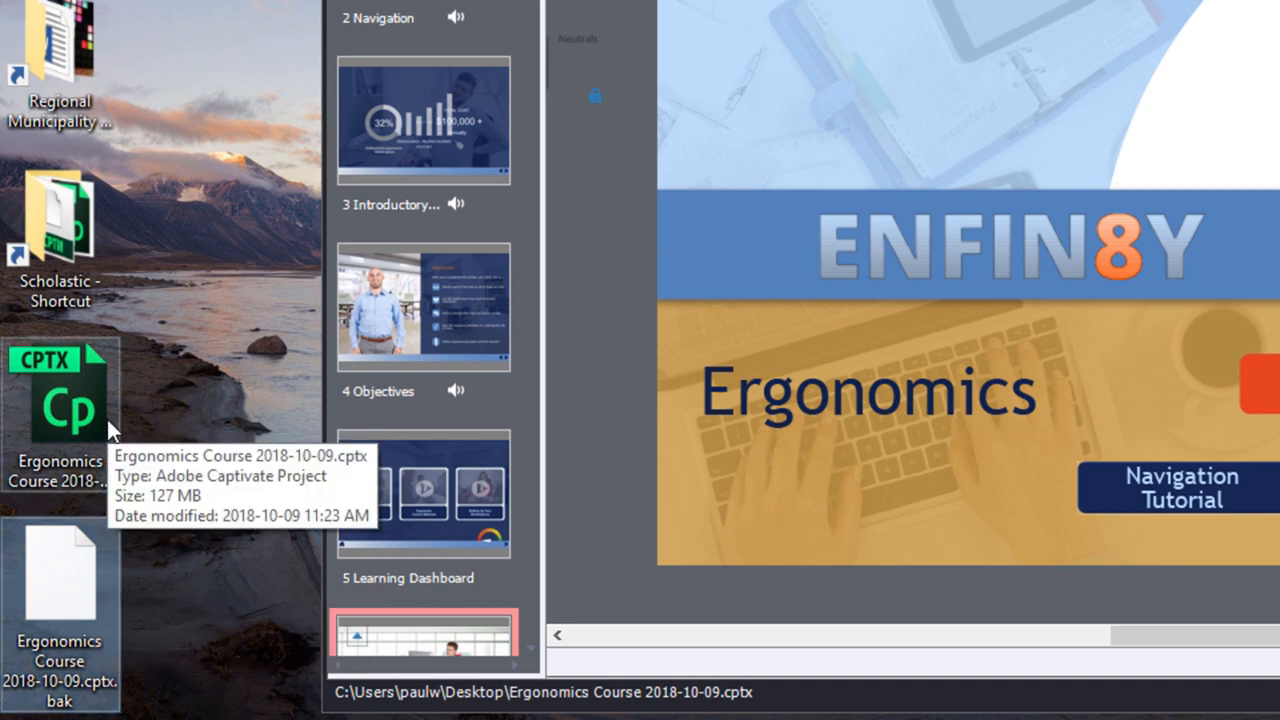
mouse_move(88, 590)
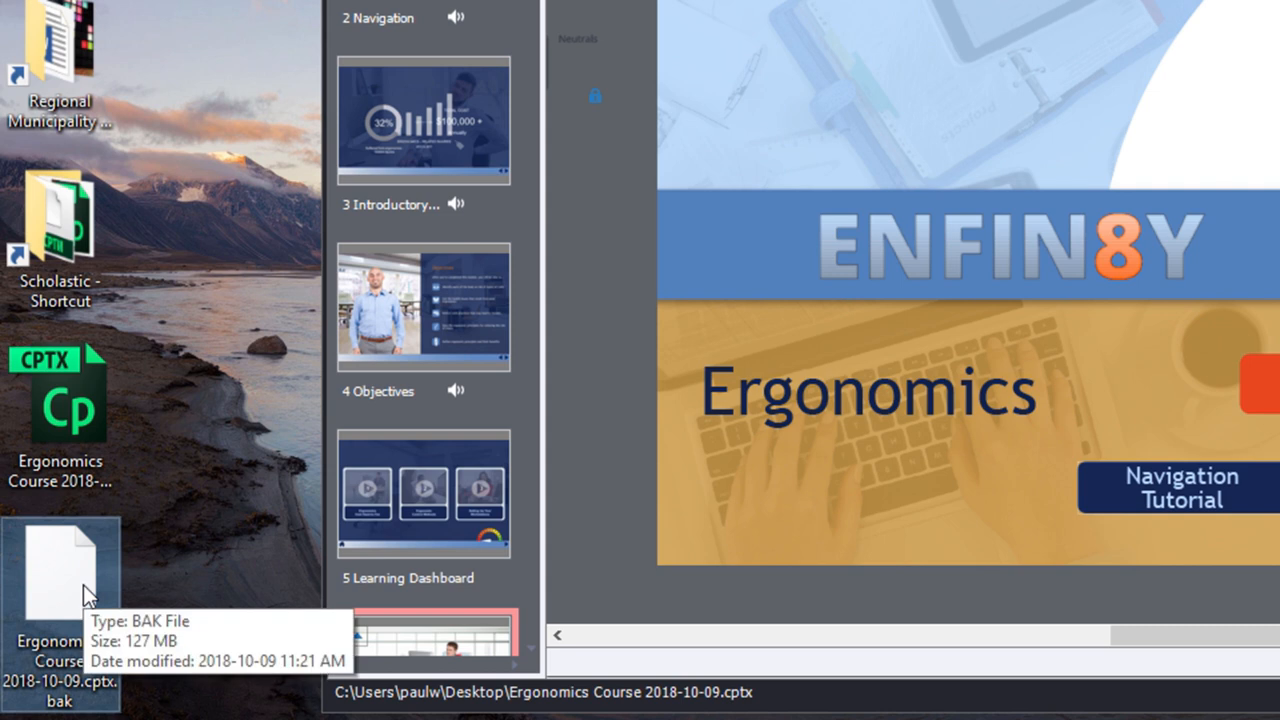
mouse_move(84, 552)
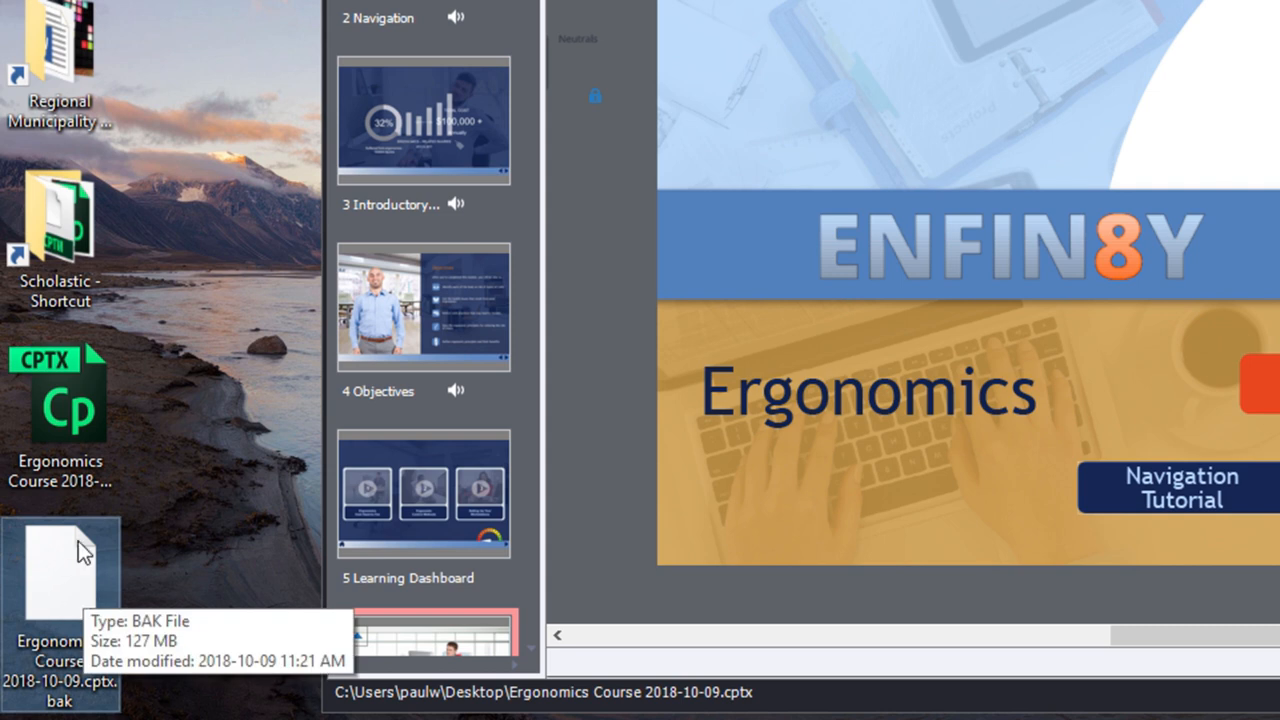
mouse_move(64, 404)
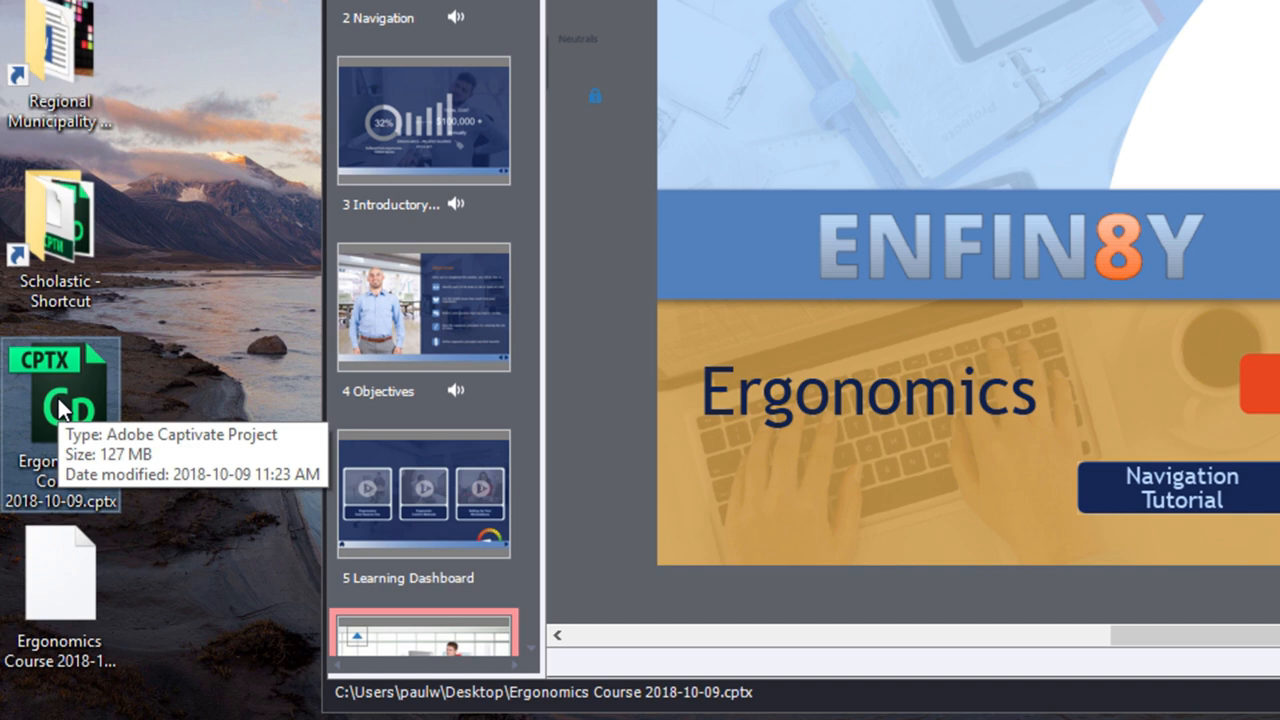